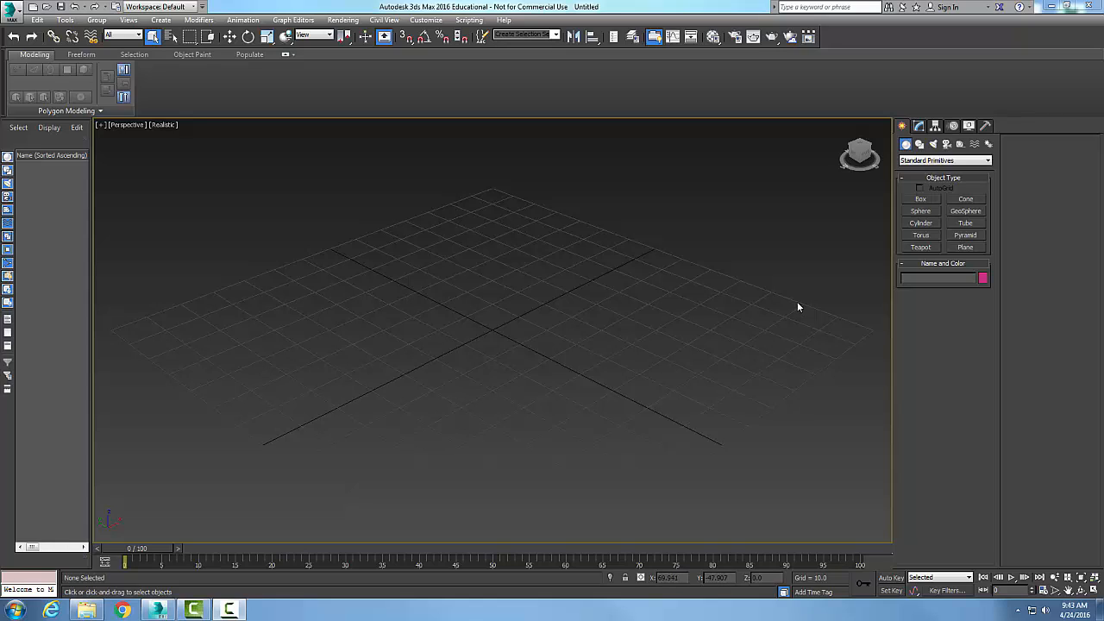
mouse_move(788, 307)
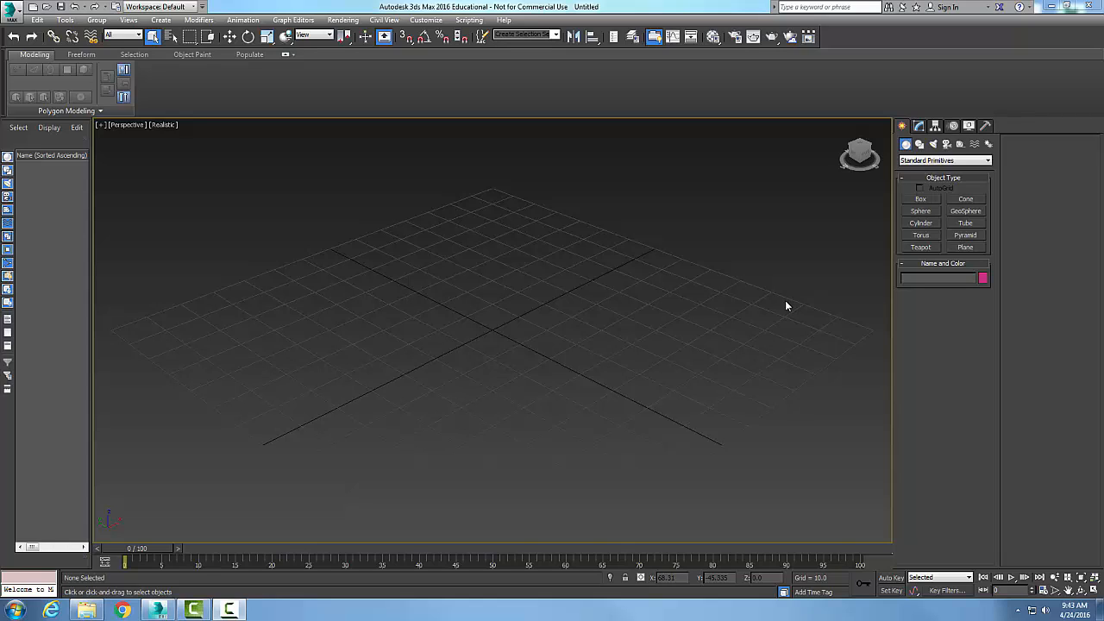
mouse_move(804, 302)
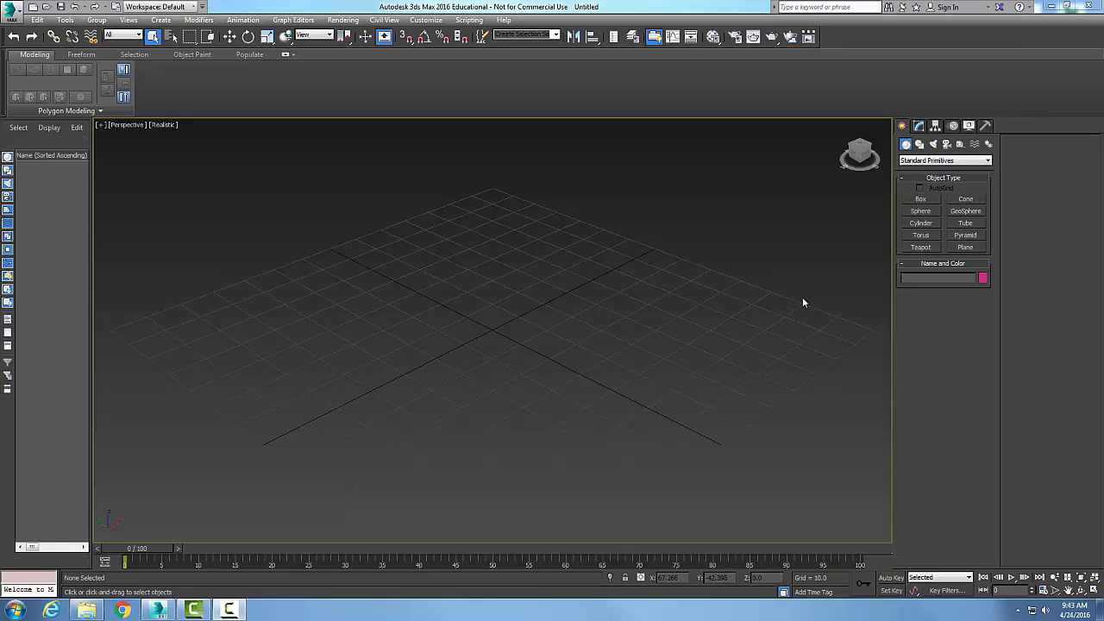
Create a purple sphere at the grid centre and a small white teapot to its left.
click(921, 211)
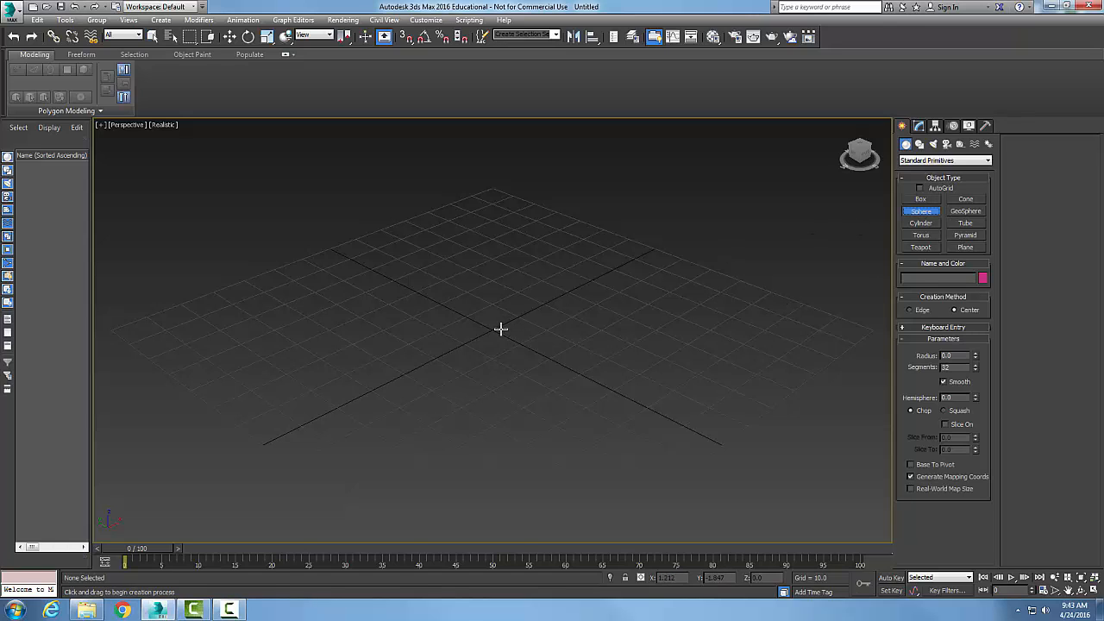
drag(501, 329, 619, 350)
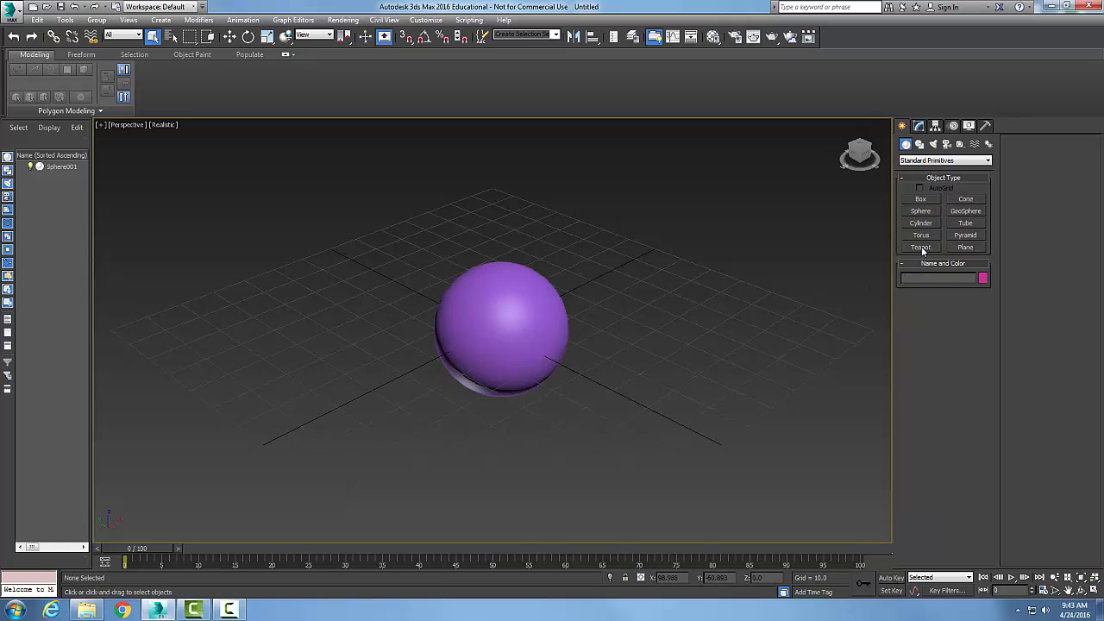
click(921, 248)
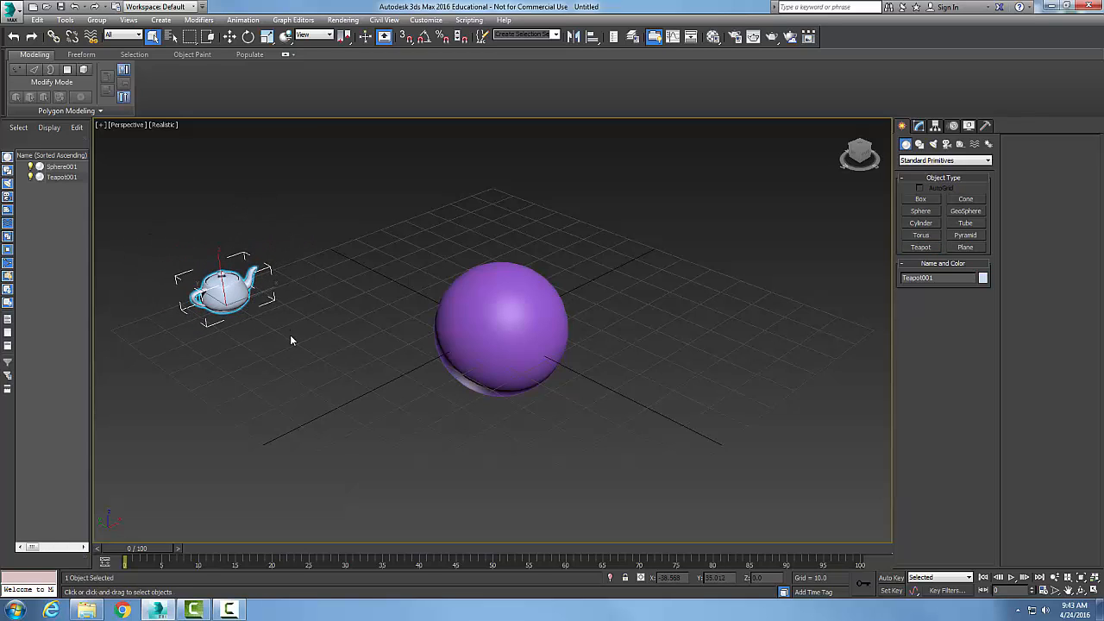
click(293, 306)
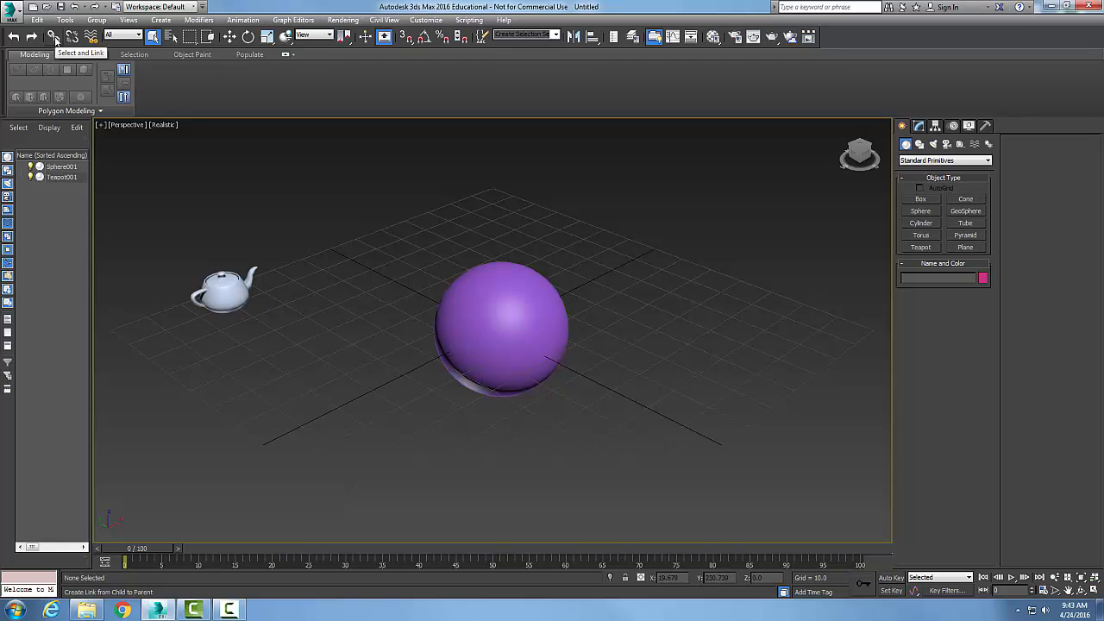
Link the teapot to the sphere so the sphere becomes its parent.
click(222, 293)
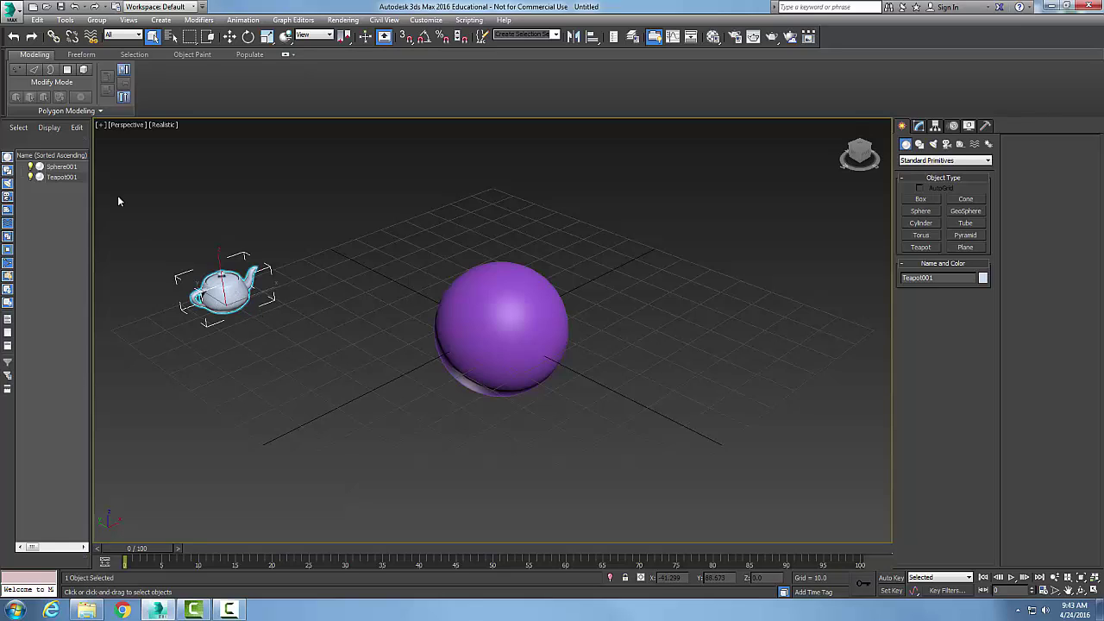
mouse_move(62, 34)
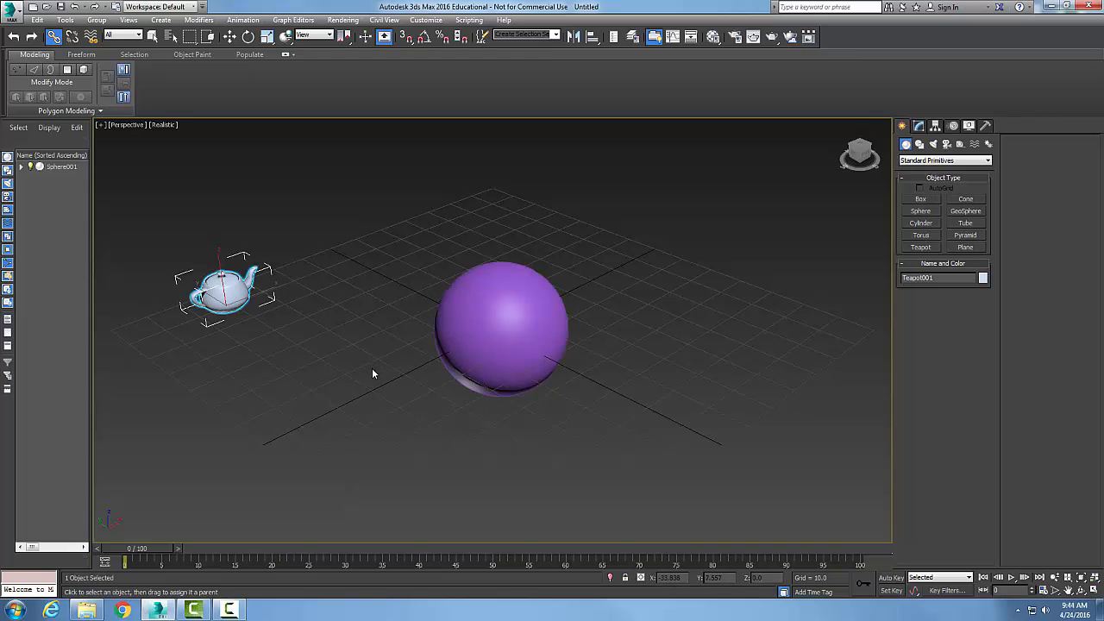
mouse_move(373, 375)
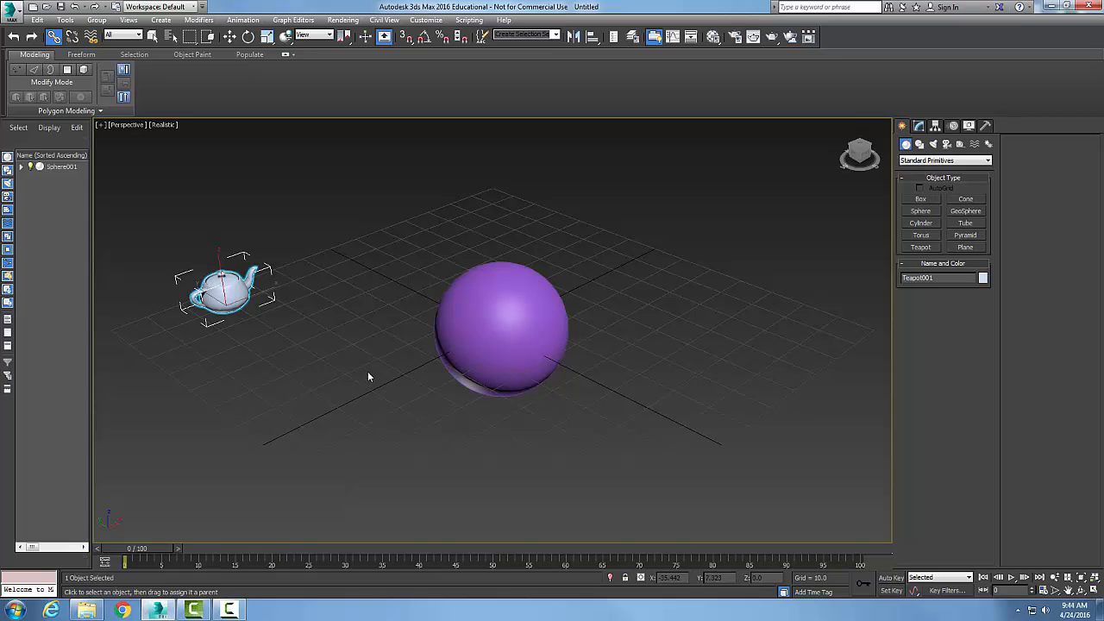
mouse_move(151, 38)
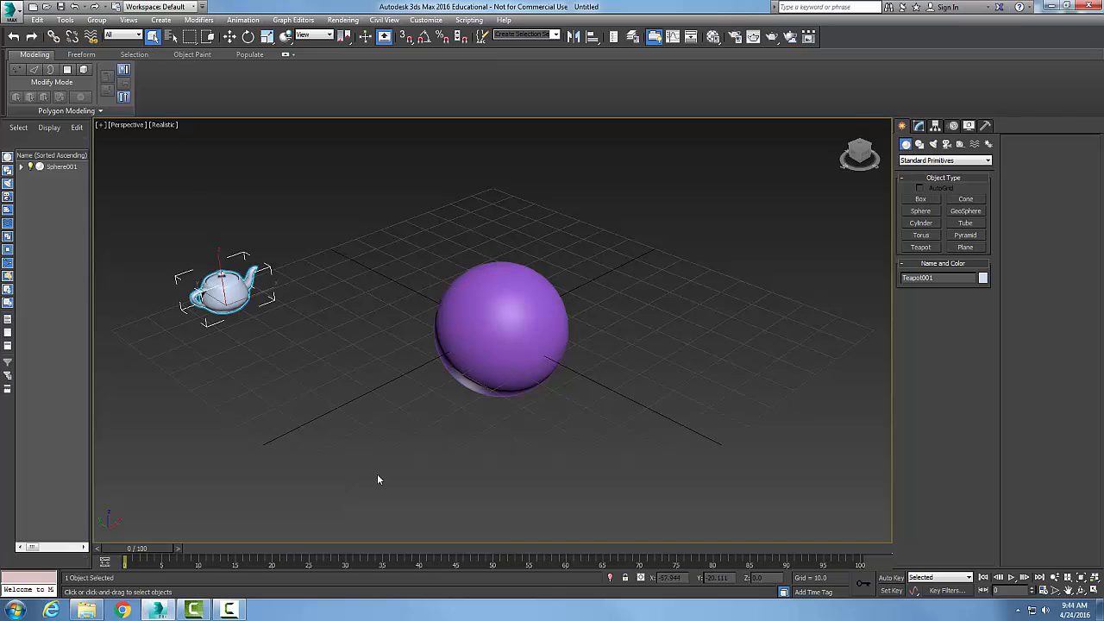
mouse_move(563, 478)
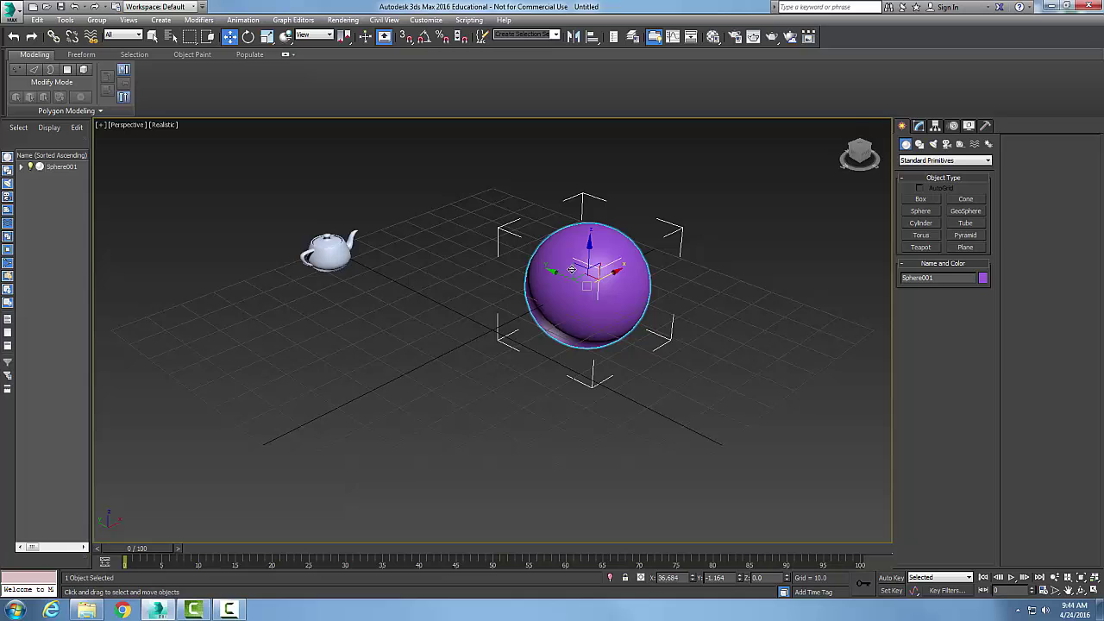
Move the sphere right with the teapot following, then shift the teapot alone and nudge the sphere.
drag(587, 268, 725, 336)
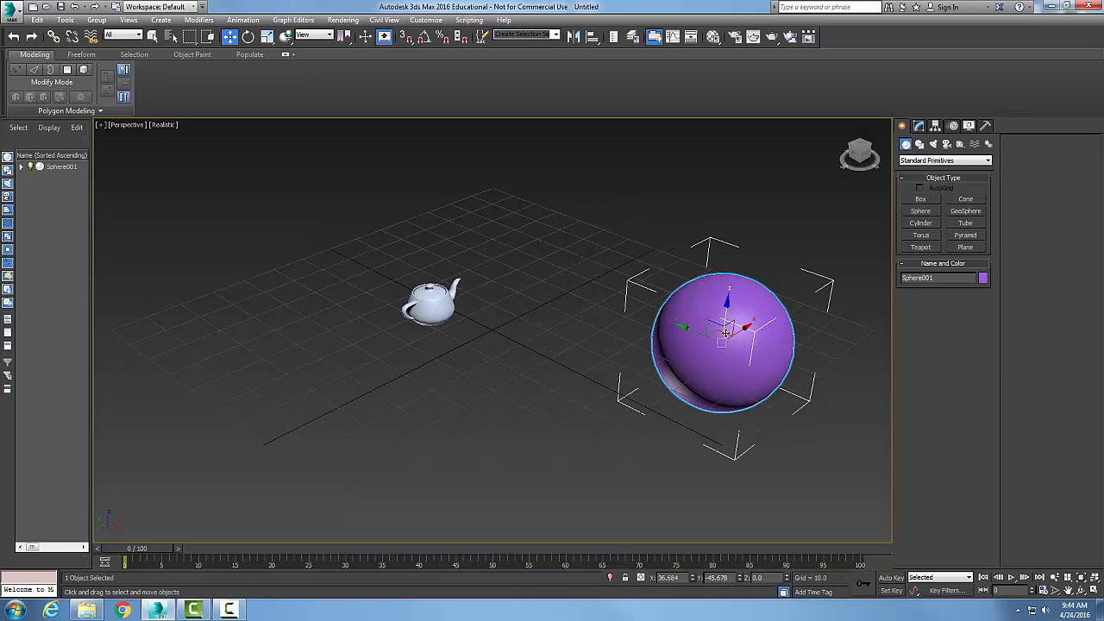
drag(724, 337, 707, 350)
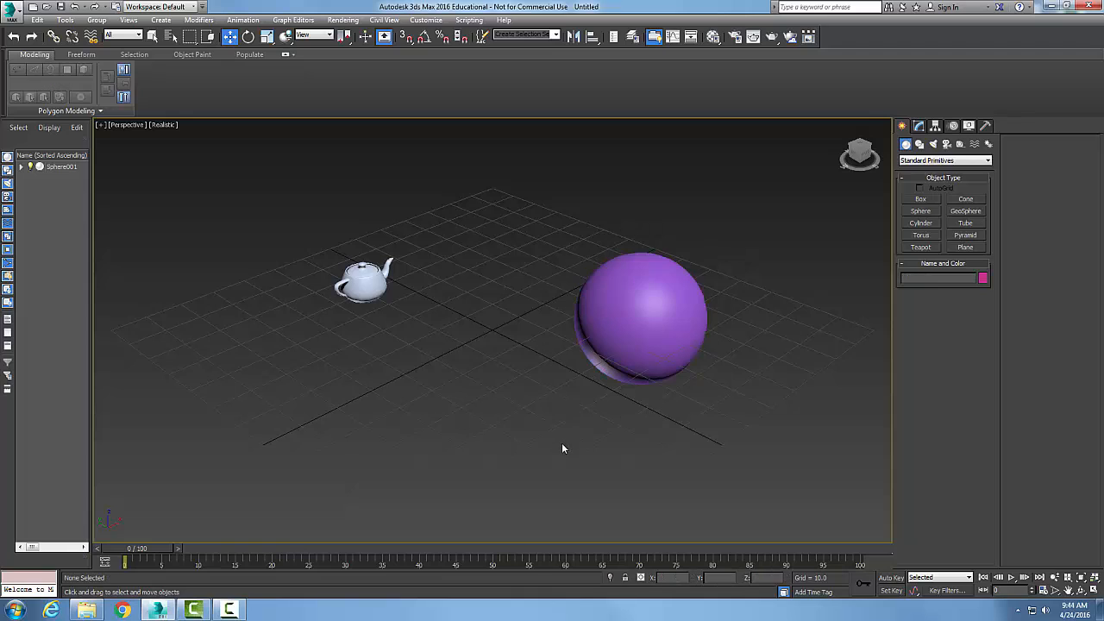
click(366, 280)
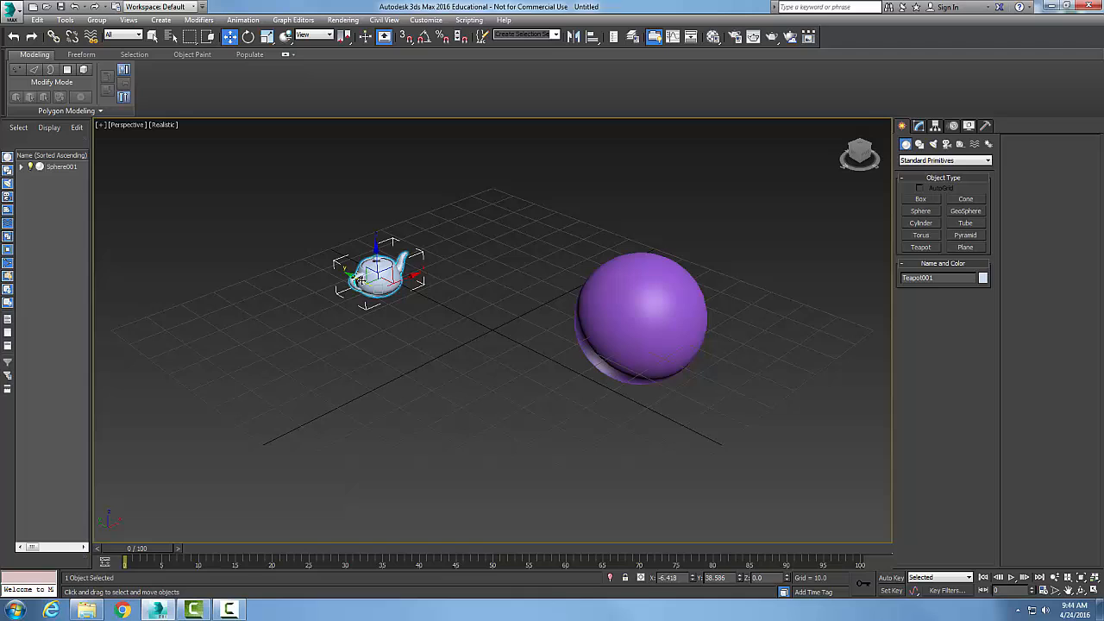
drag(376, 276, 366, 272)
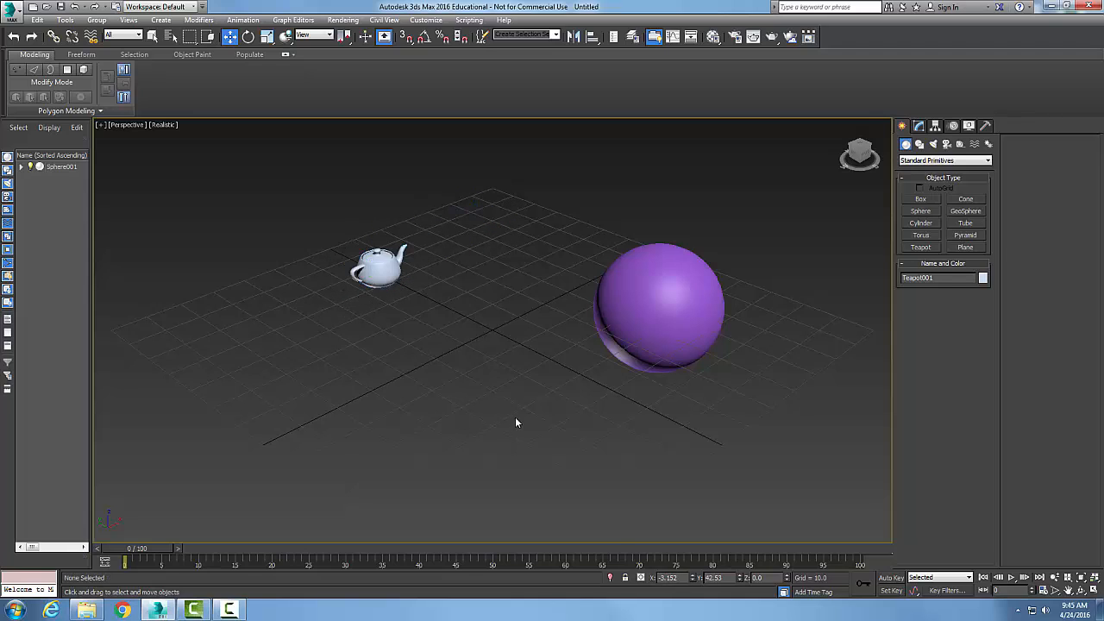
click(660, 306)
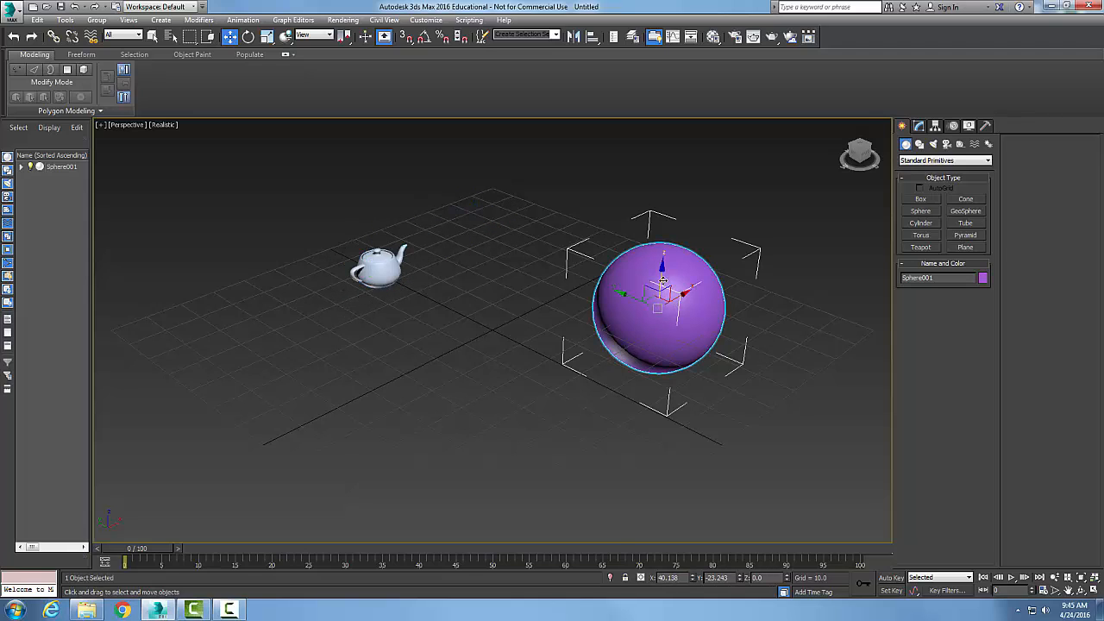
drag(660, 302, 660, 311)
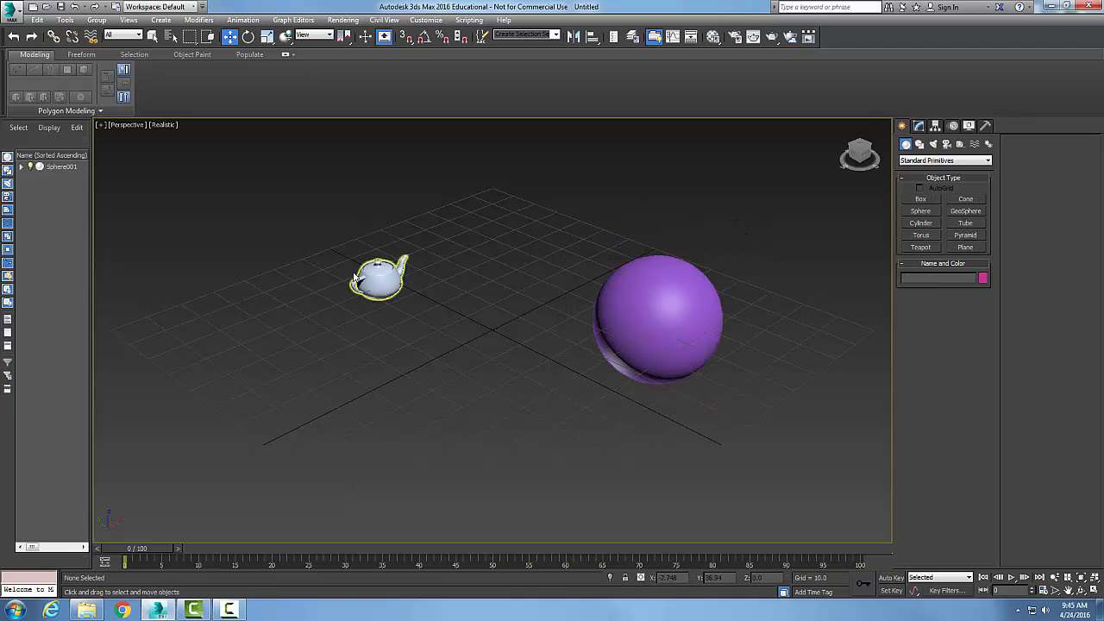
Select the teapot and unlink it from the sphere.
click(608, 303)
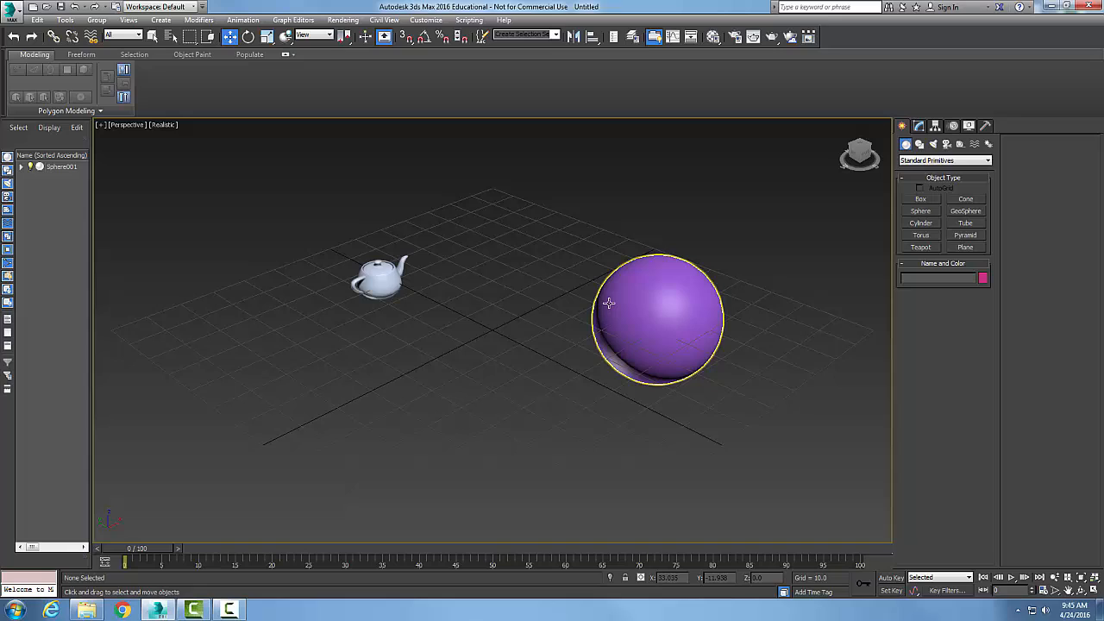
mouse_move(599, 314)
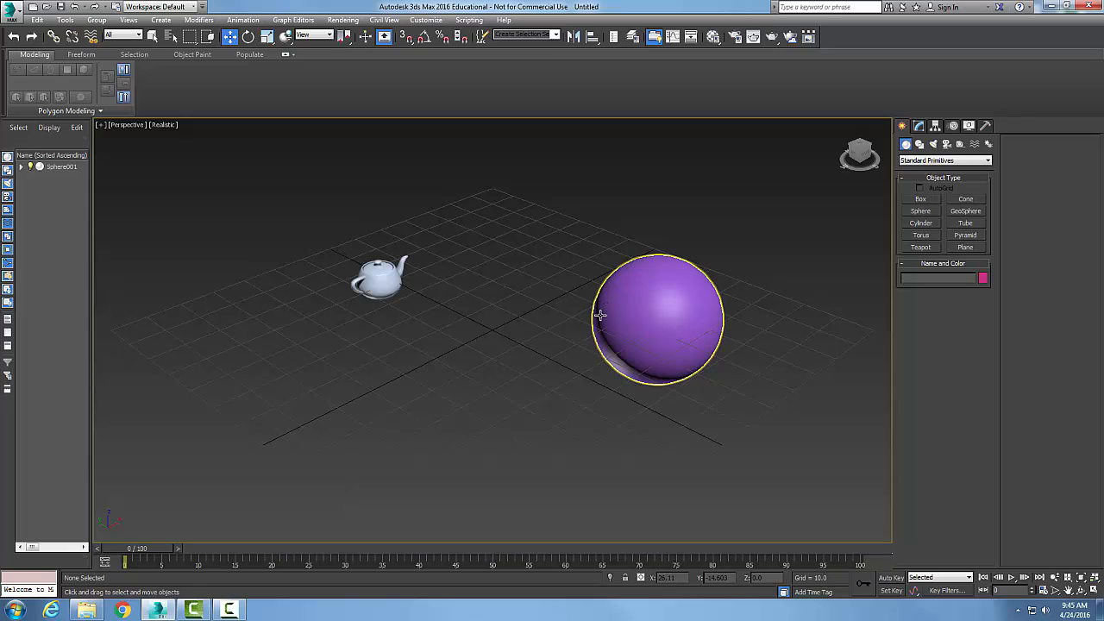
click(377, 280)
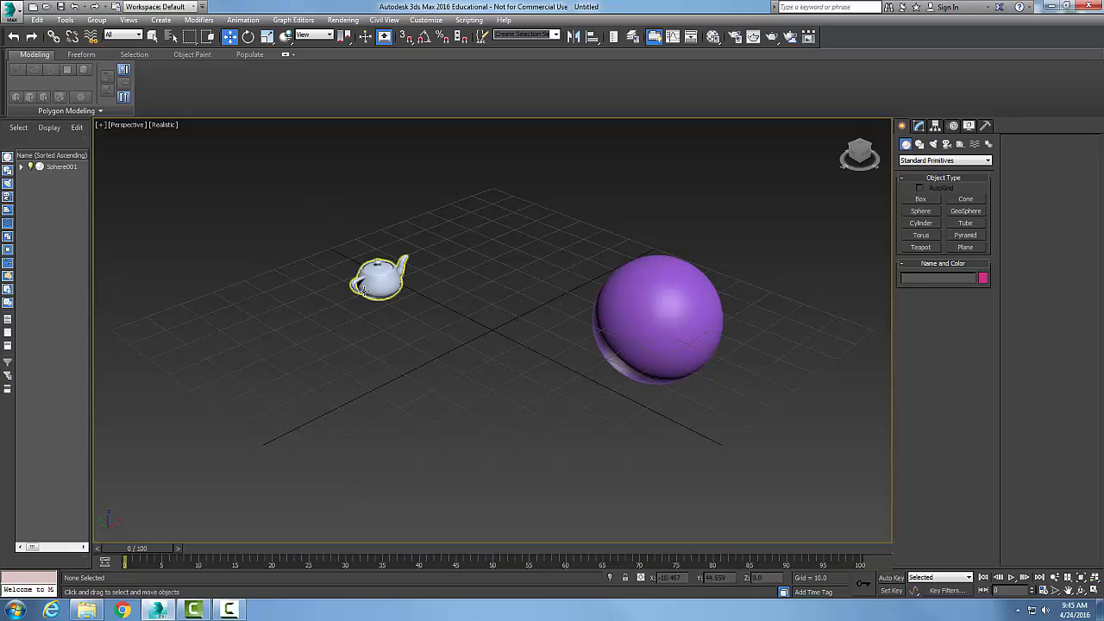
click(375, 277)
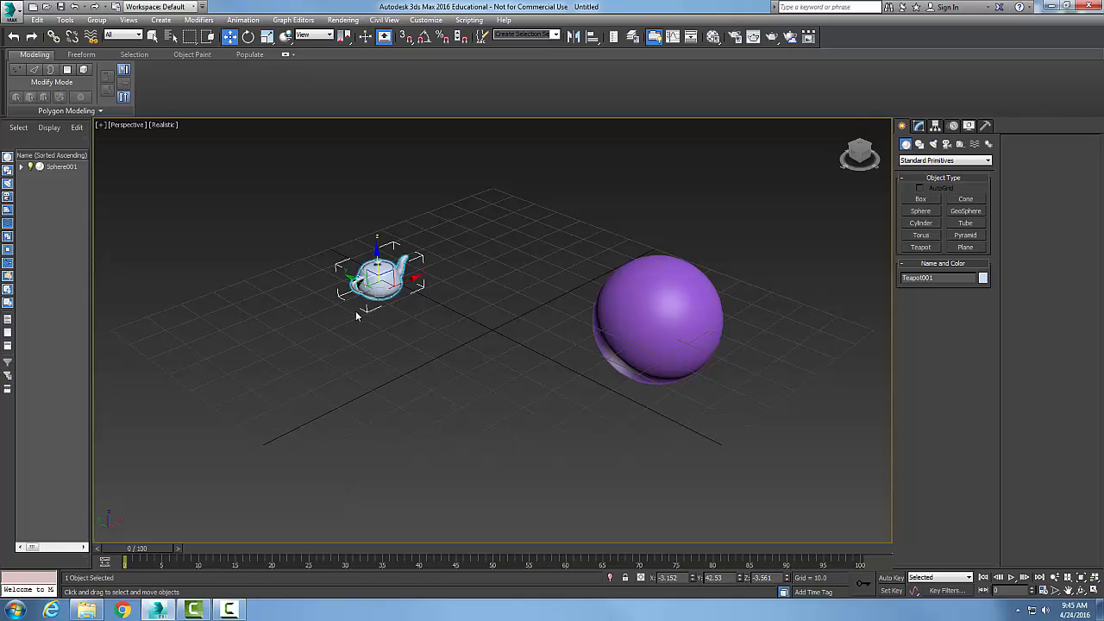
mouse_move(74, 36)
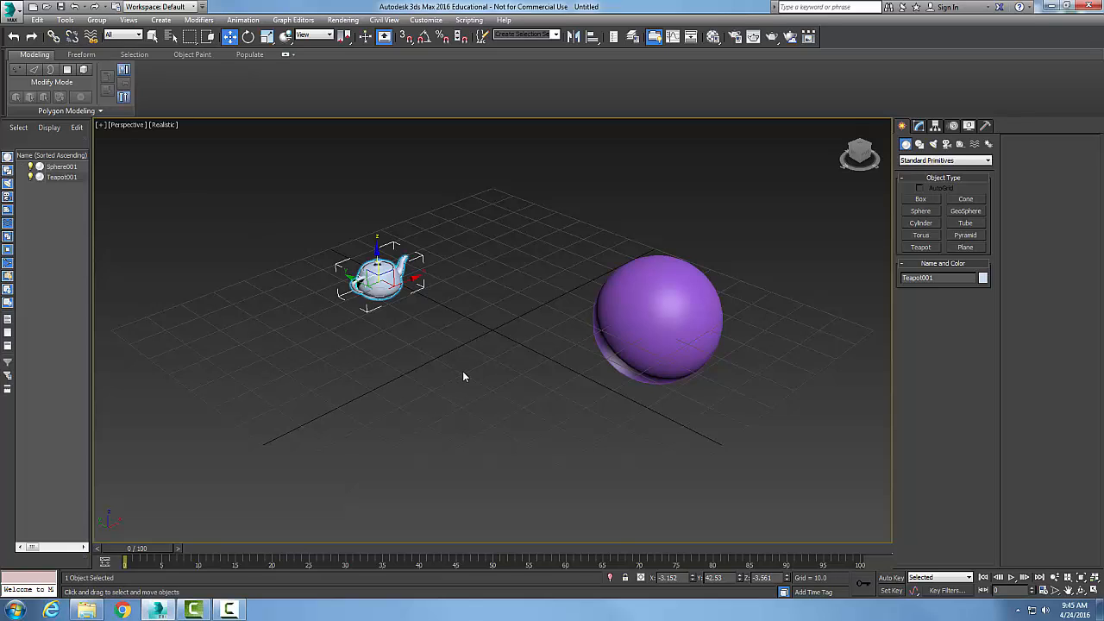
Move the sphere toward the centre and back right while the teapot stays put.
click(657, 319)
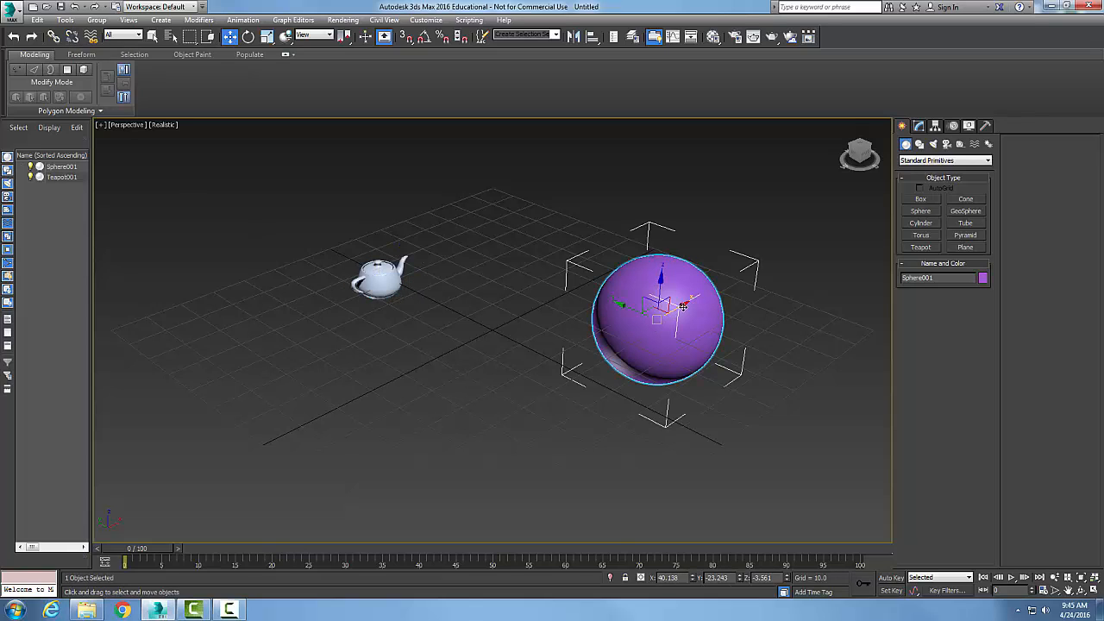
drag(660, 320, 600, 354)
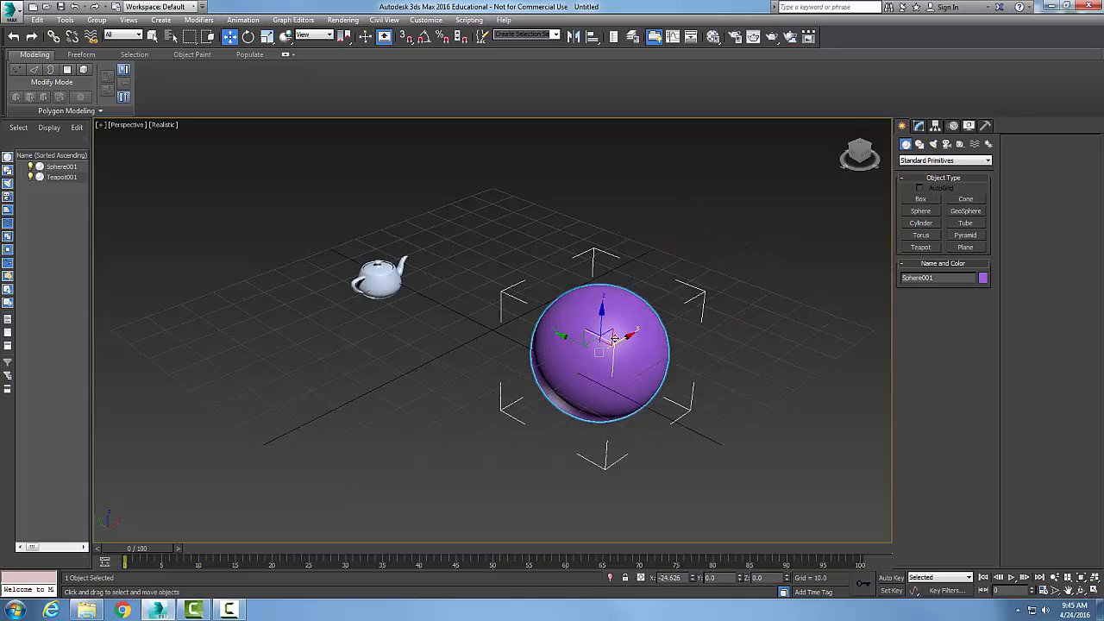
drag(600, 350, 654, 311)
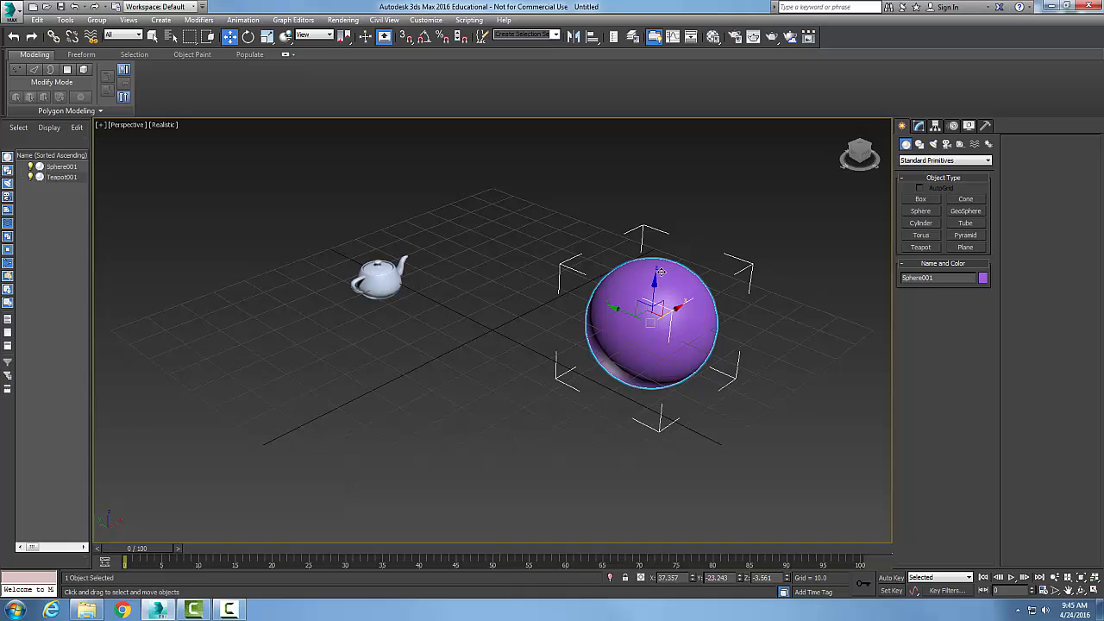
mouse_move(54, 36)
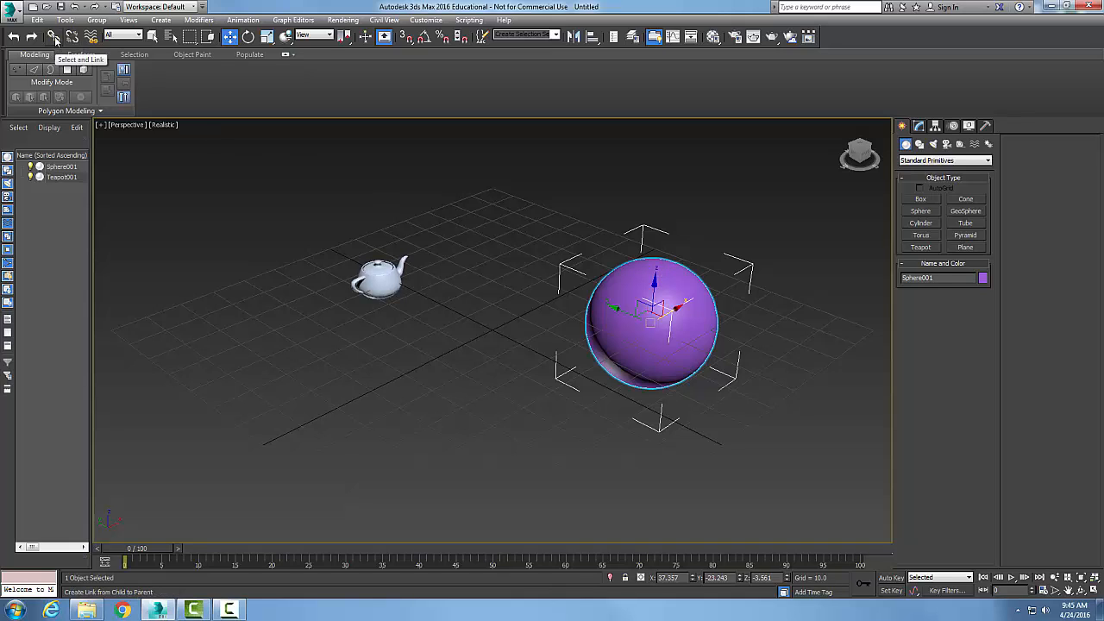